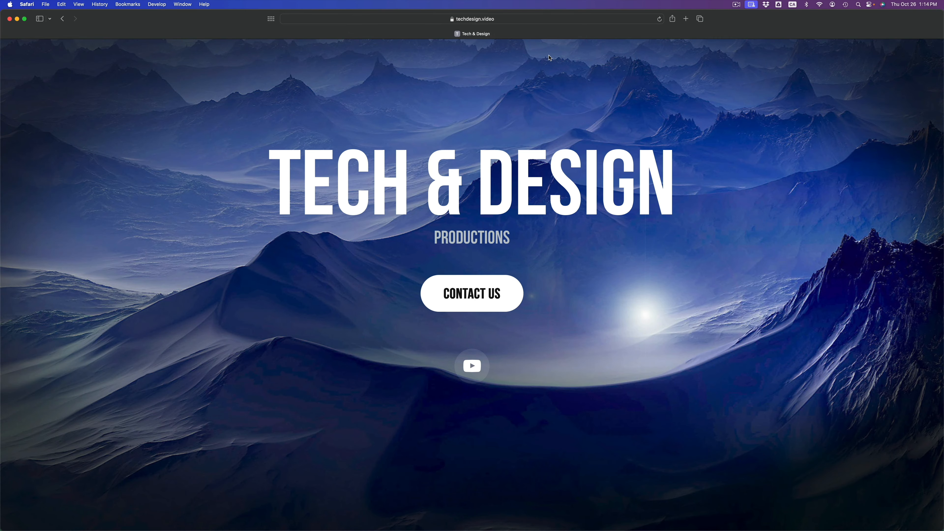
mouse_move(204, 66)
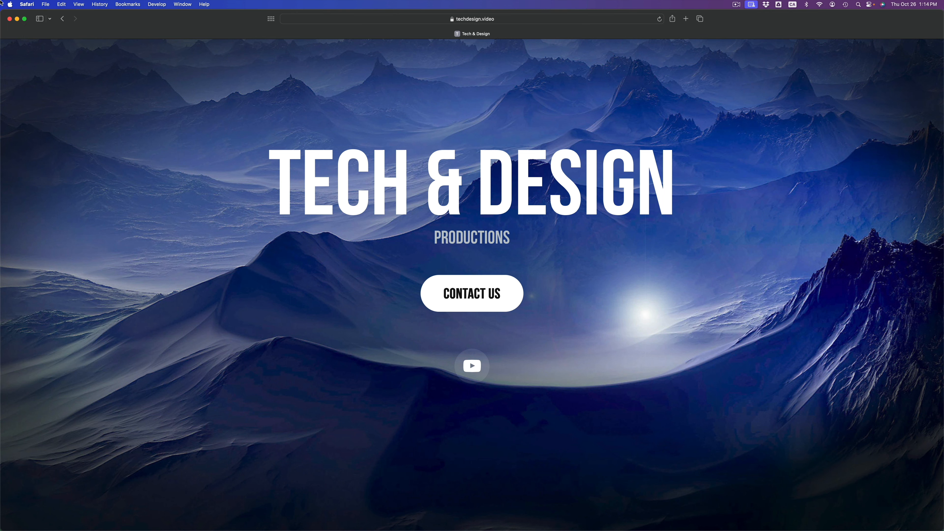
Step: Launch System Settings from the Apple menu while in Safari
click(10, 5)
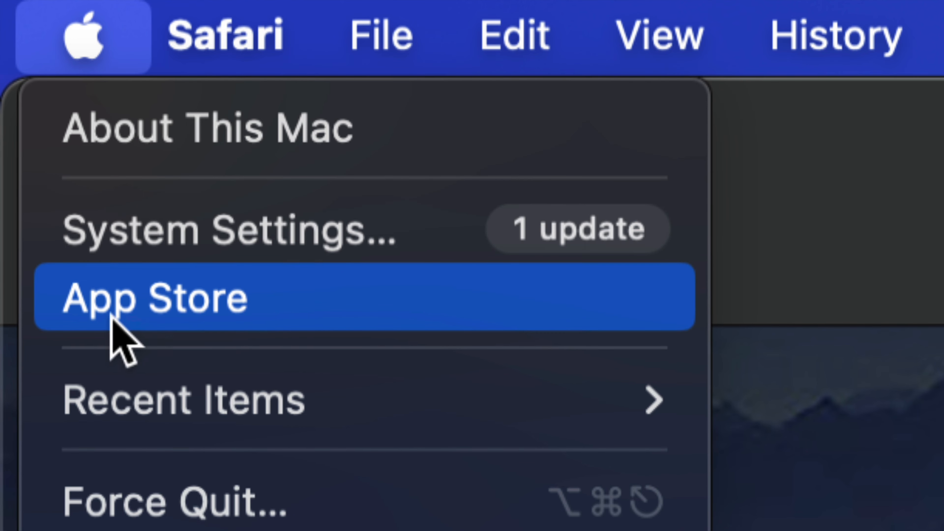
mouse_move(306, 337)
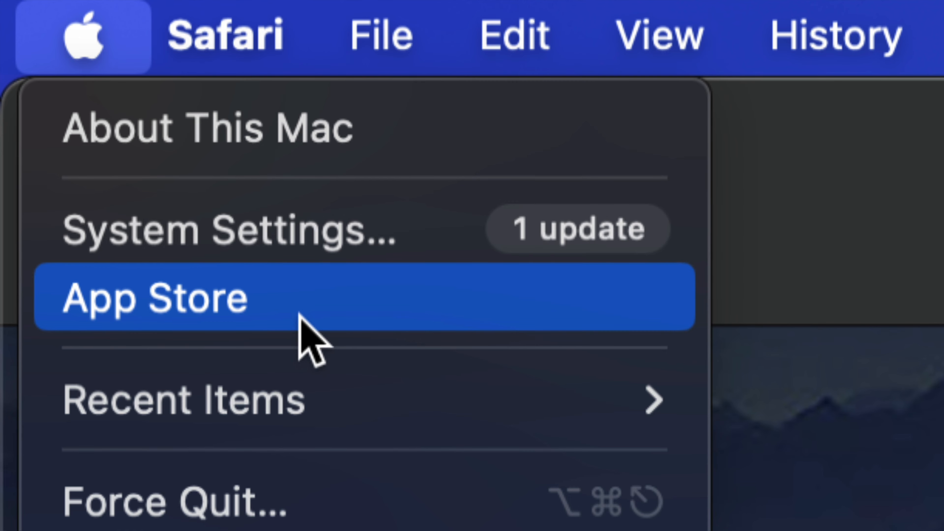
mouse_move(244, 235)
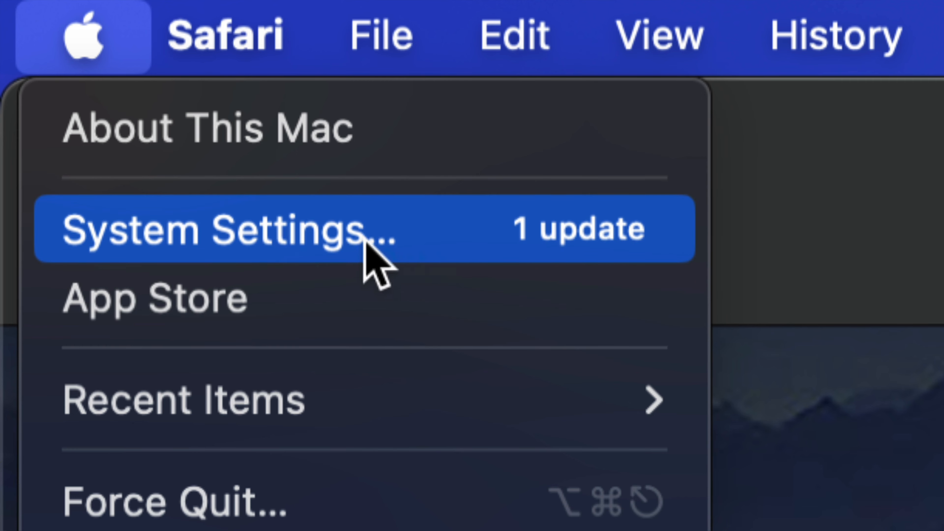
click(229, 230)
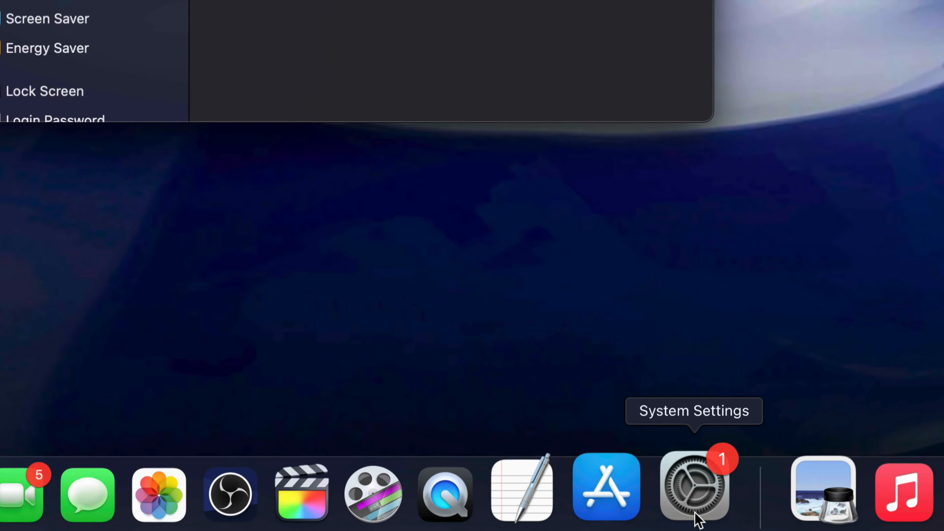
Step: Search the settings for 'update' to reach the Software Update pane showing macOS Sonoma 14.1
click(693, 488)
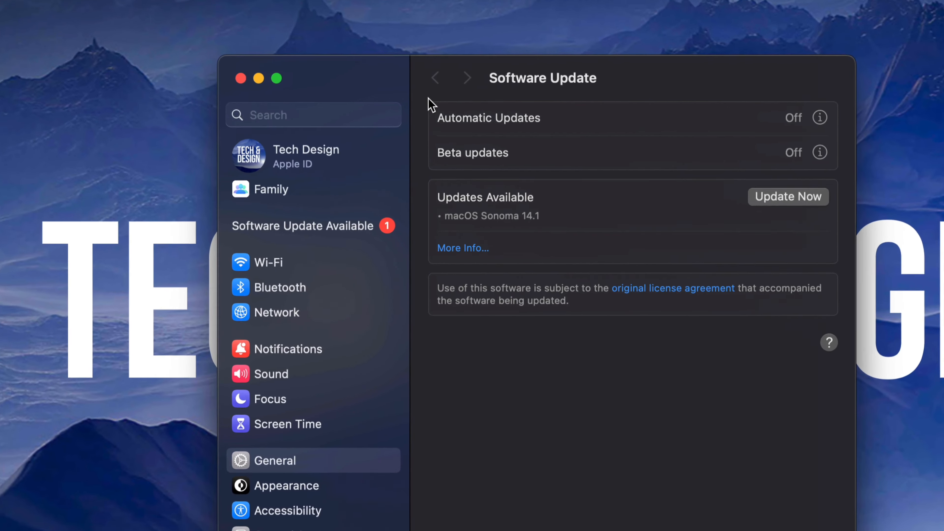
click(313, 115)
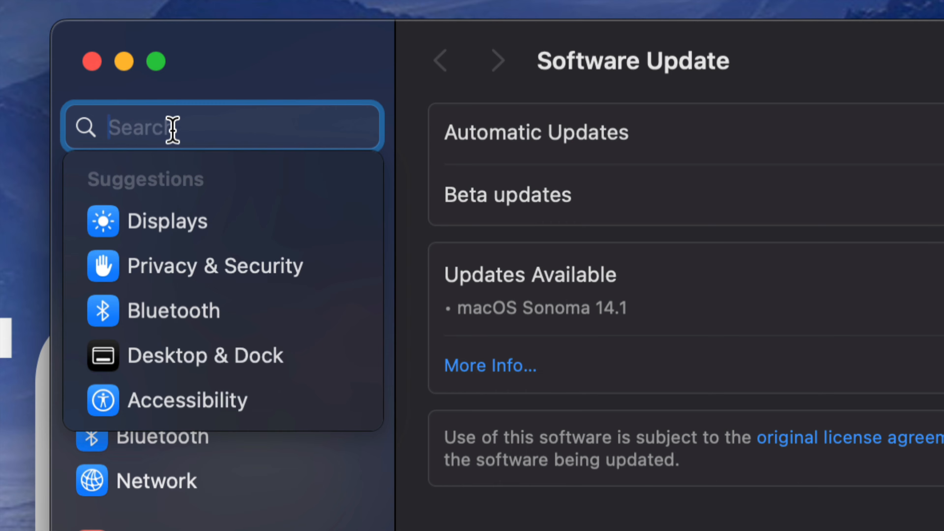
text(u)
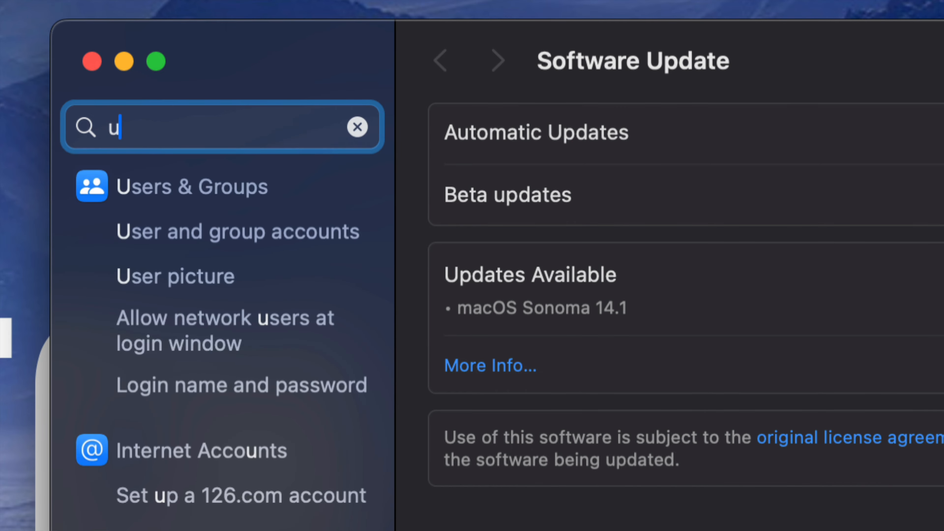
text(pdate)
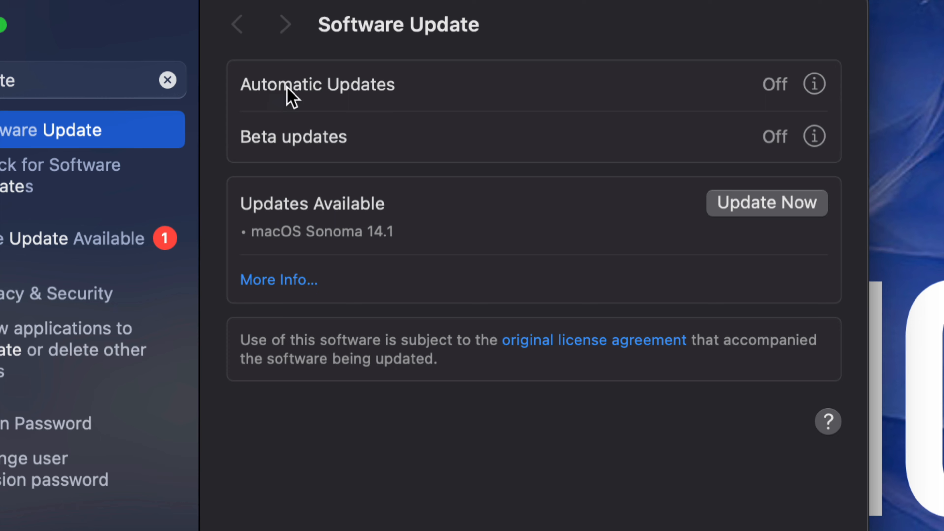
mouse_move(422, 335)
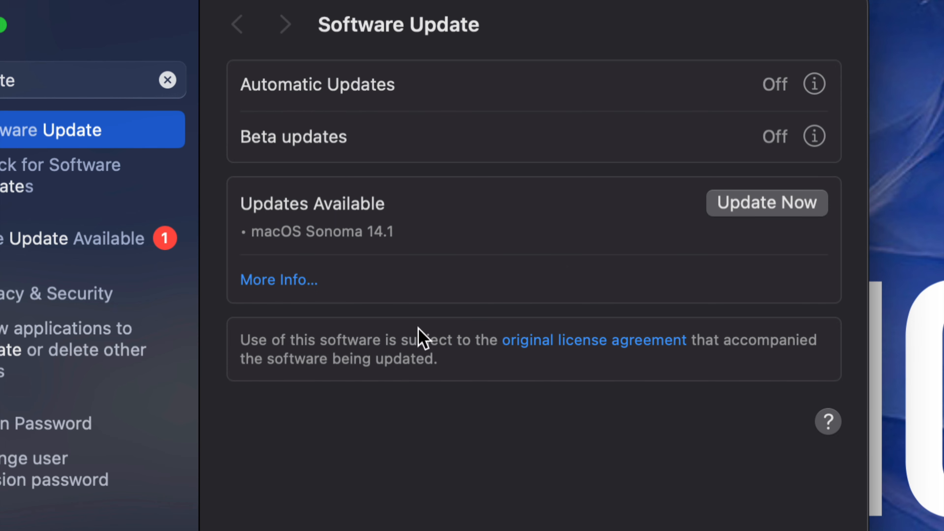
mouse_move(356, 239)
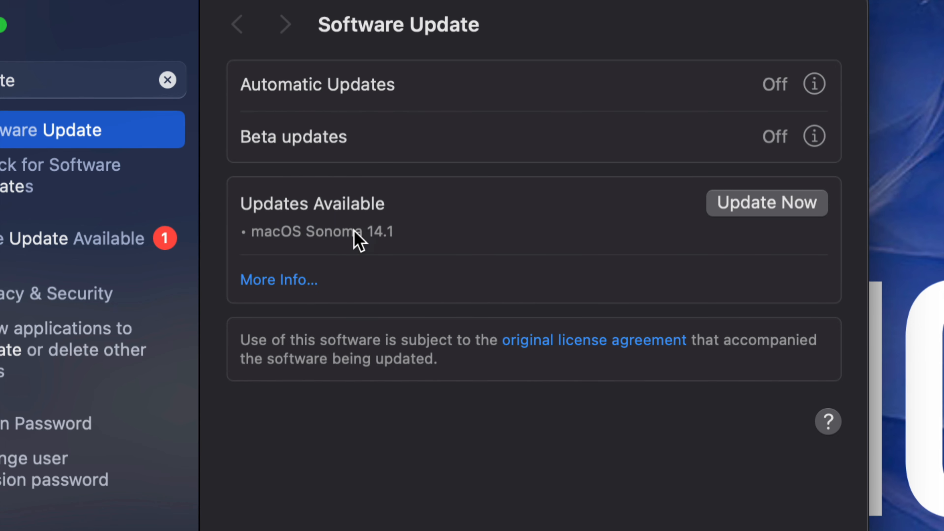
mouse_move(816, 255)
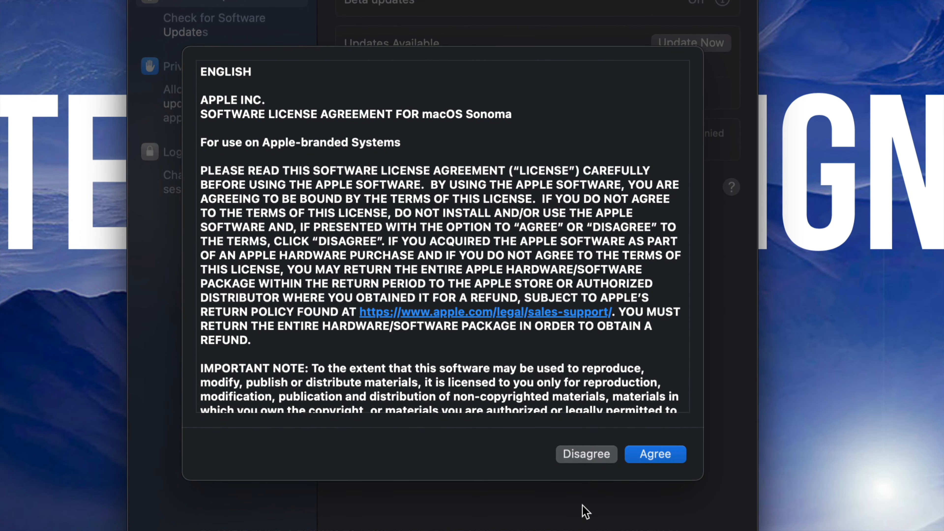
mouse_move(655, 454)
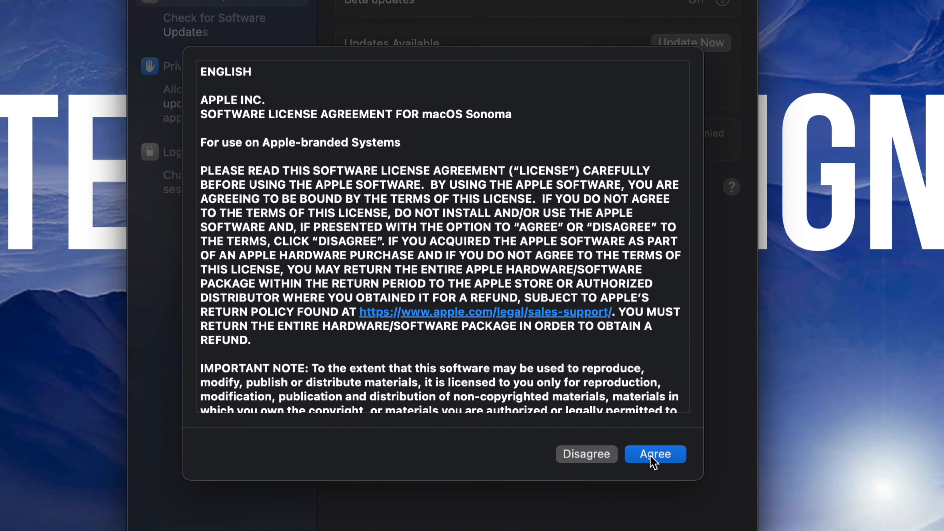
Step: Agree to the macOS Sonoma license so the 14.1 update installs
click(654, 454)
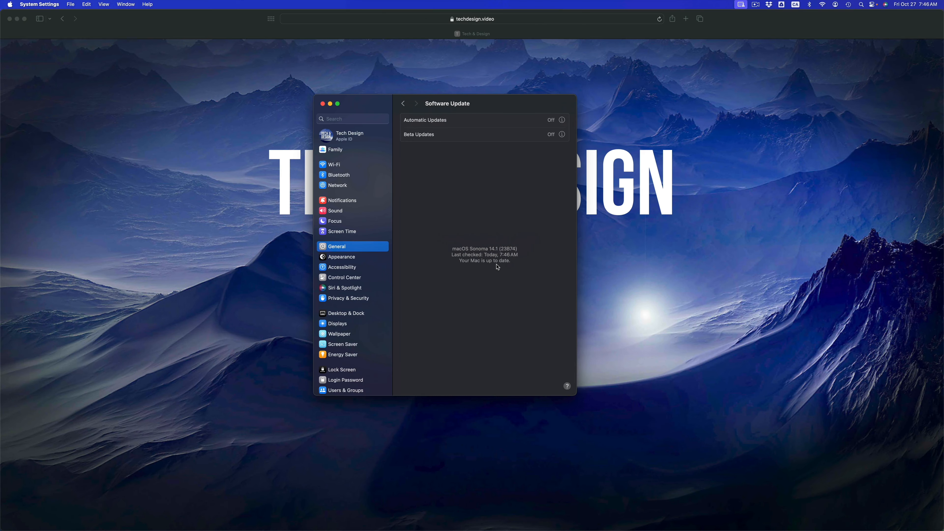
mouse_move(471, 239)
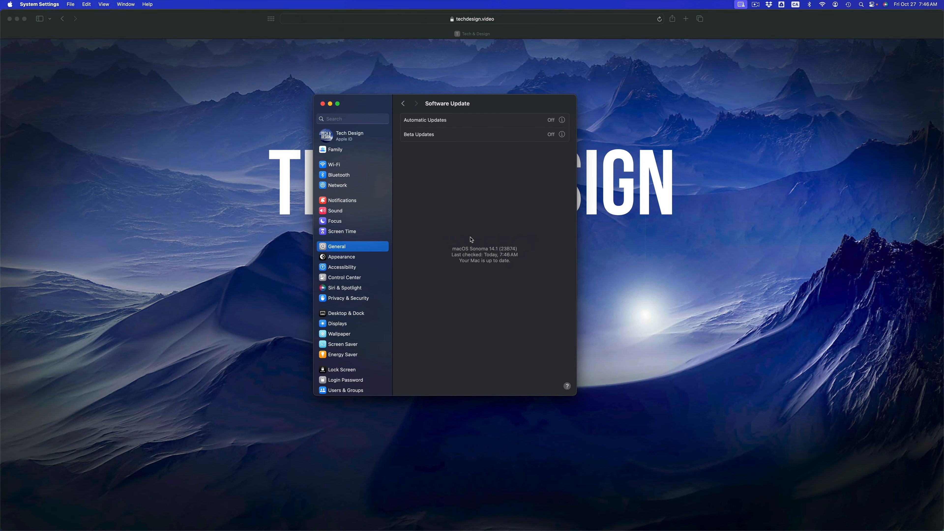
mouse_move(413, 163)
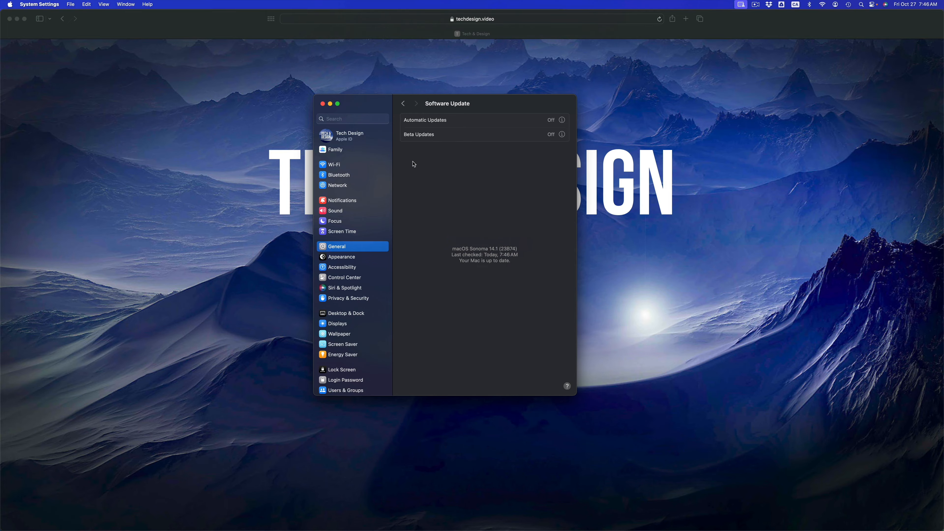